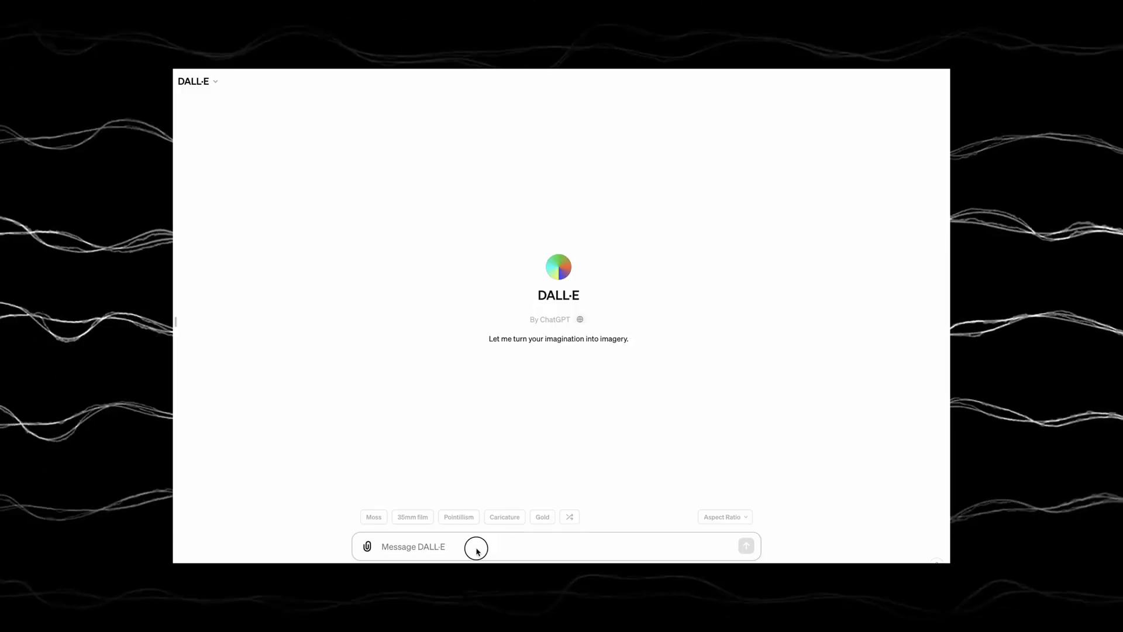
Request a flat Aztec flooring texture image from DALL-E and send the prompt
type("Create a flat aztec flooring tex")
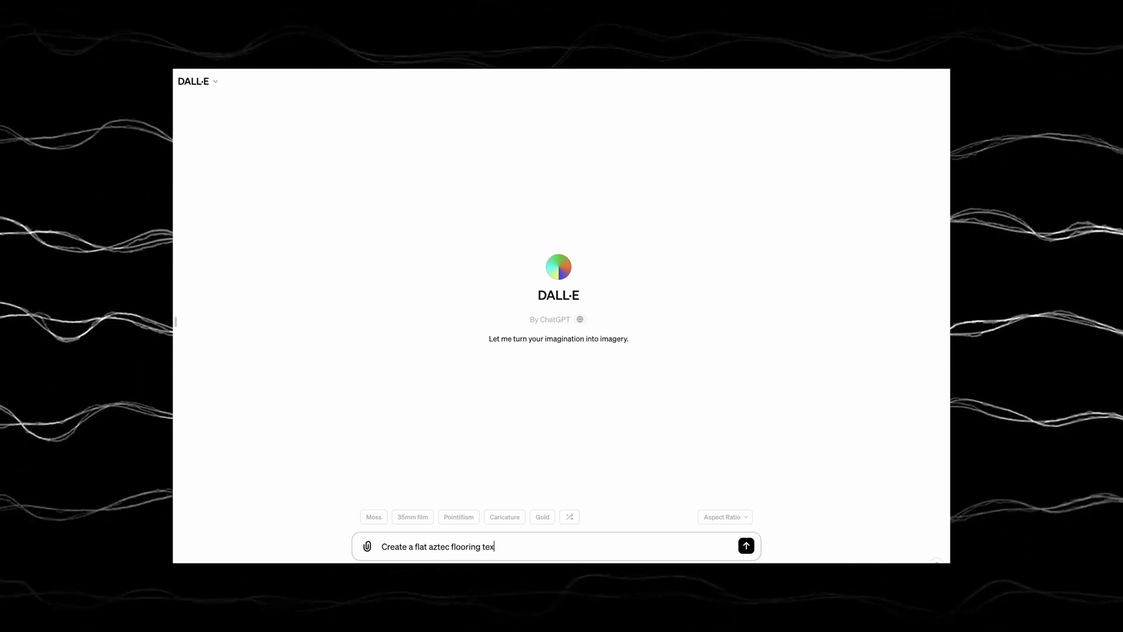
left_click(745, 546)
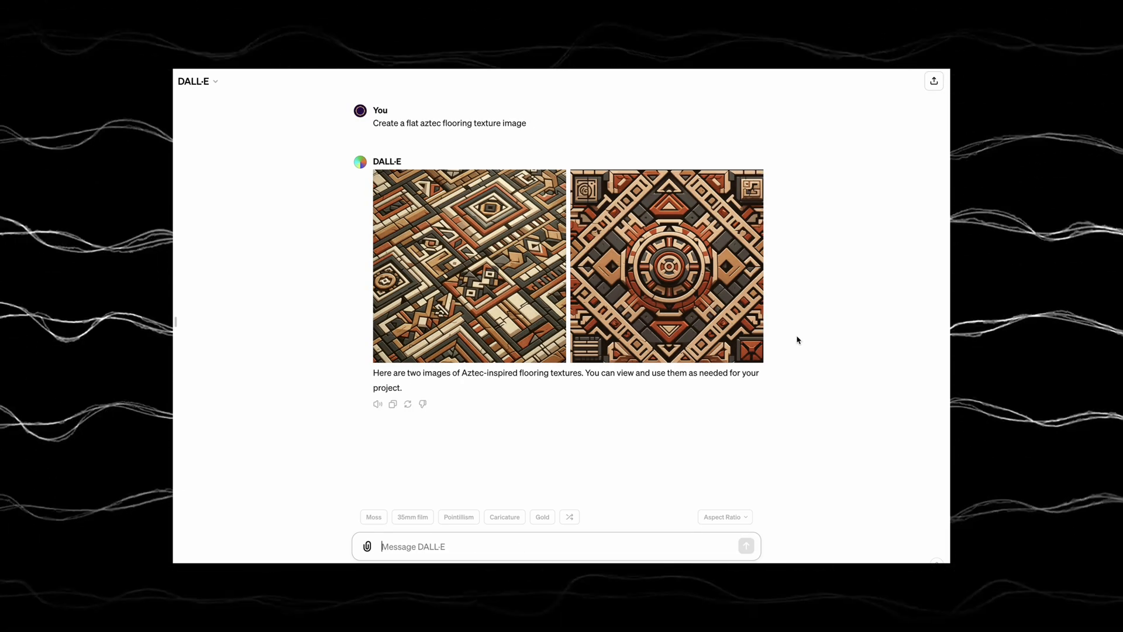
left_click(665, 266)
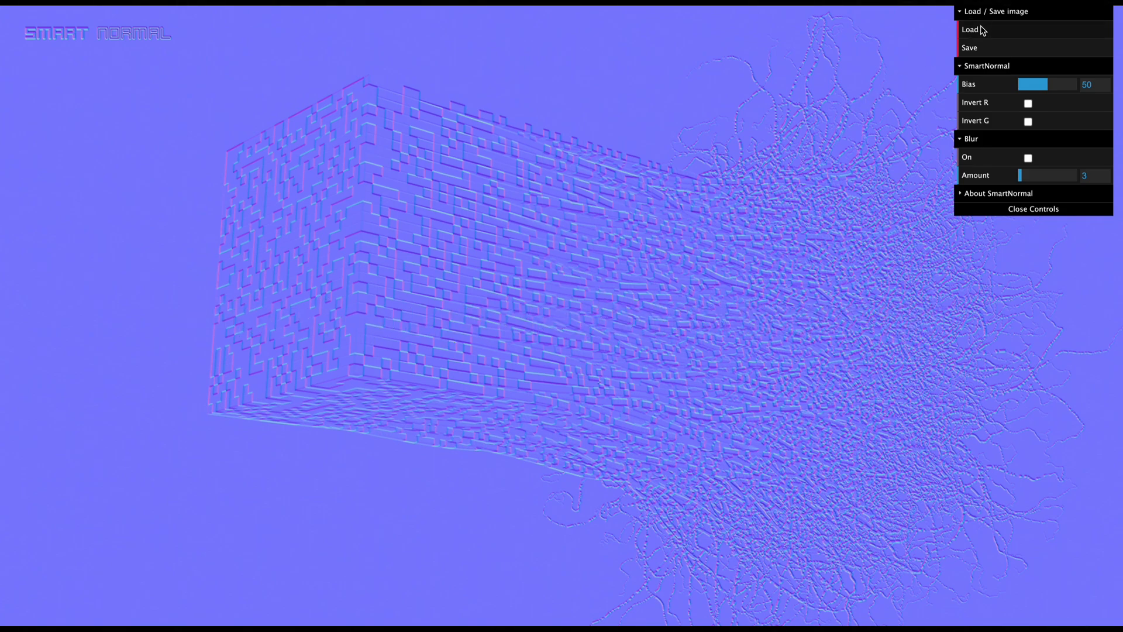
Load the Aztec texture, raise the Bias to about 78 for stronger relief, and save the normal map
left_click(971, 30)
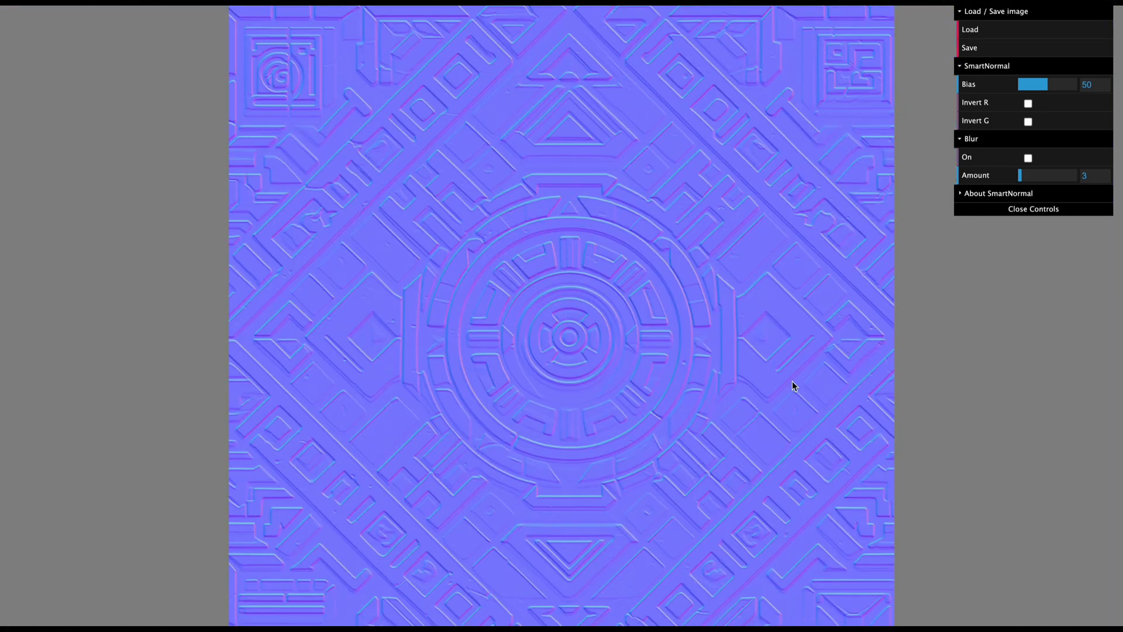
left_click_drag(1033, 84, 1066, 84)
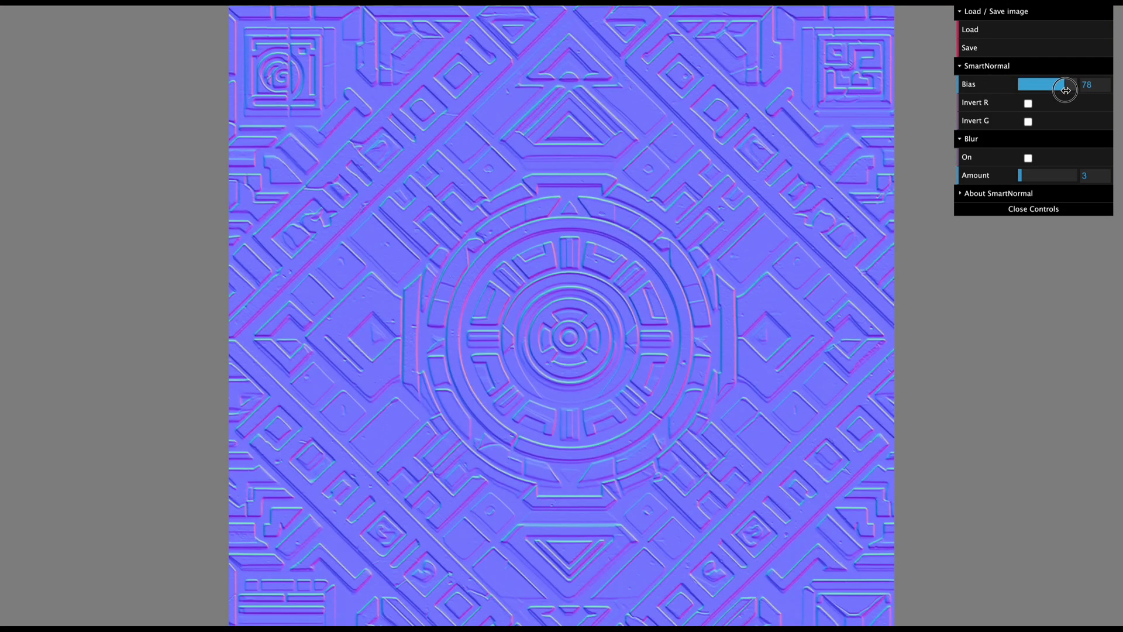
left_click(1028, 103)
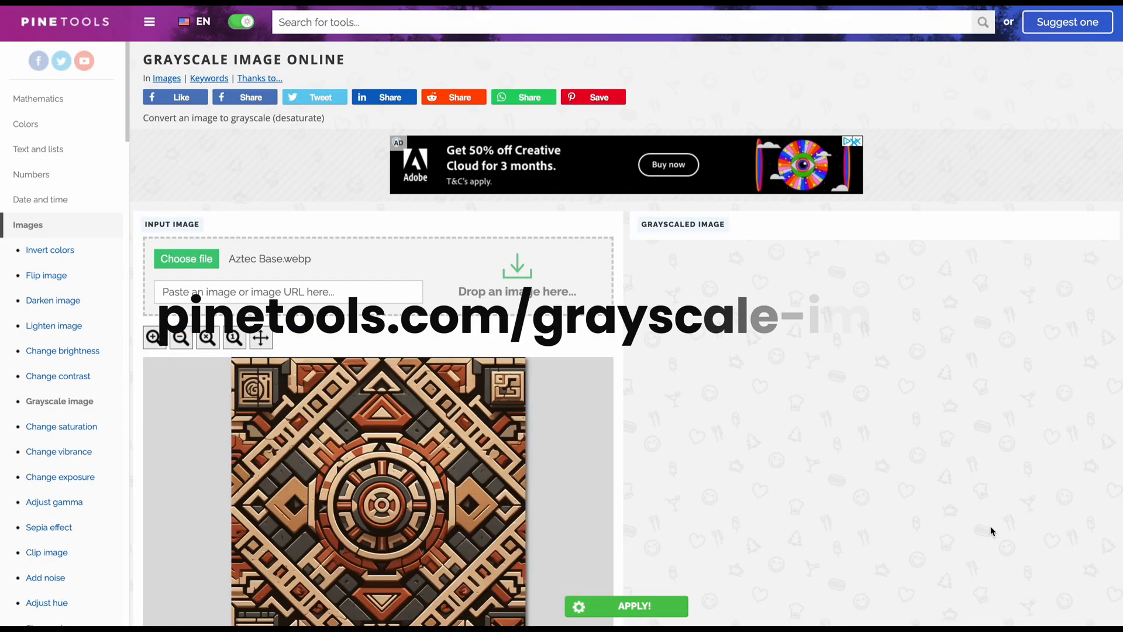
Apply the grayscale conversion to the loaded Aztec Base.webp image
scroll("down", 3)
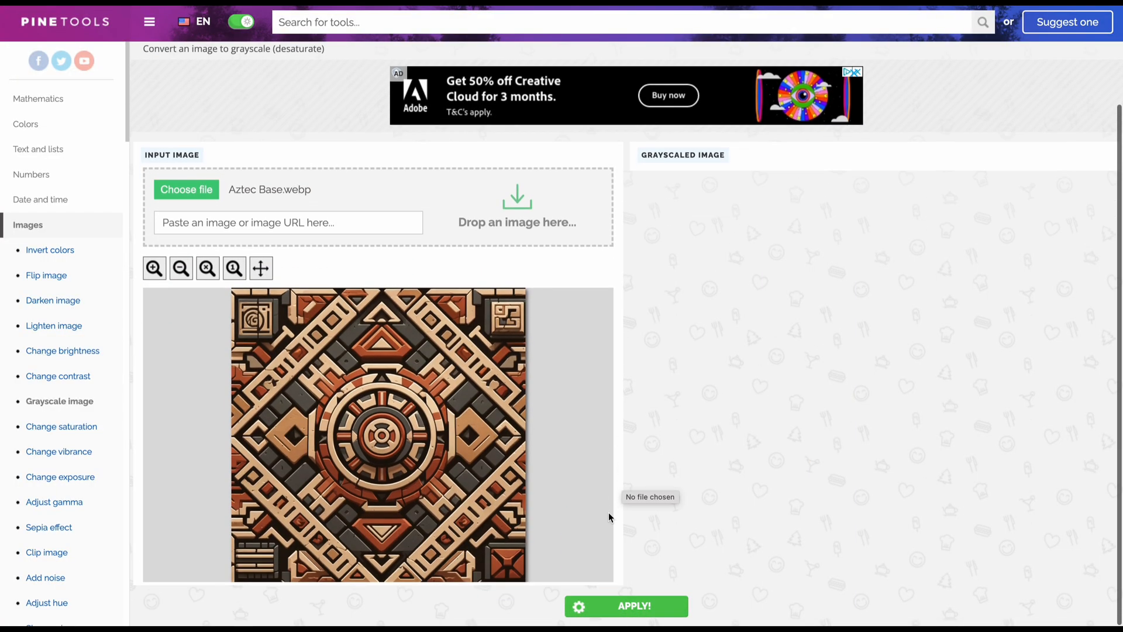
mouse_move(671, 565)
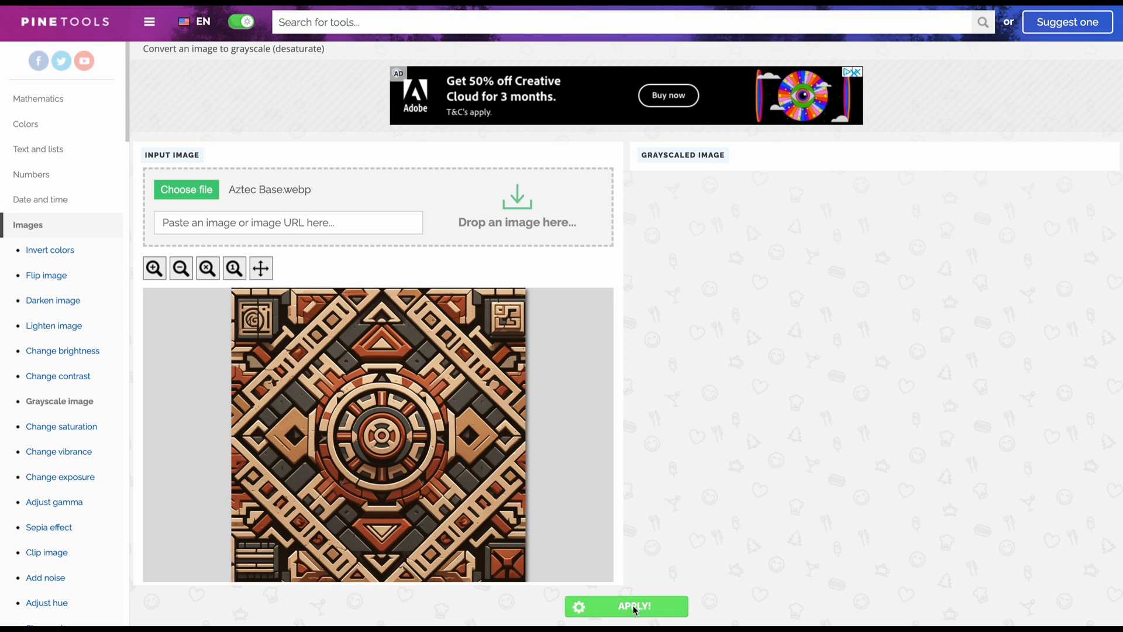
left_click(626, 606)
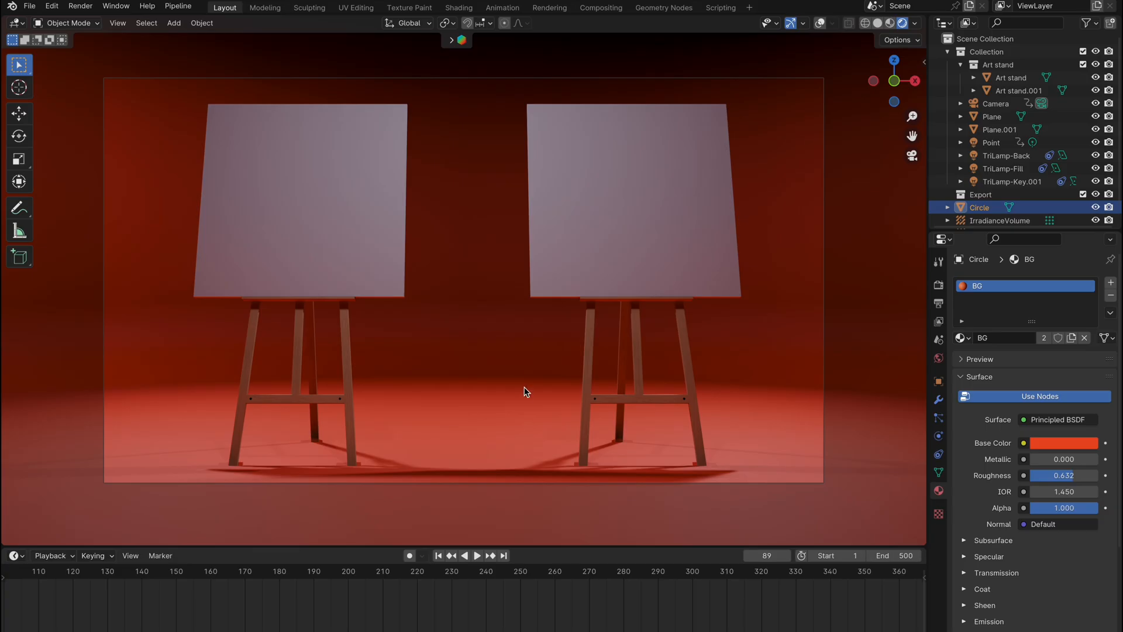
mouse_move(291, 218)
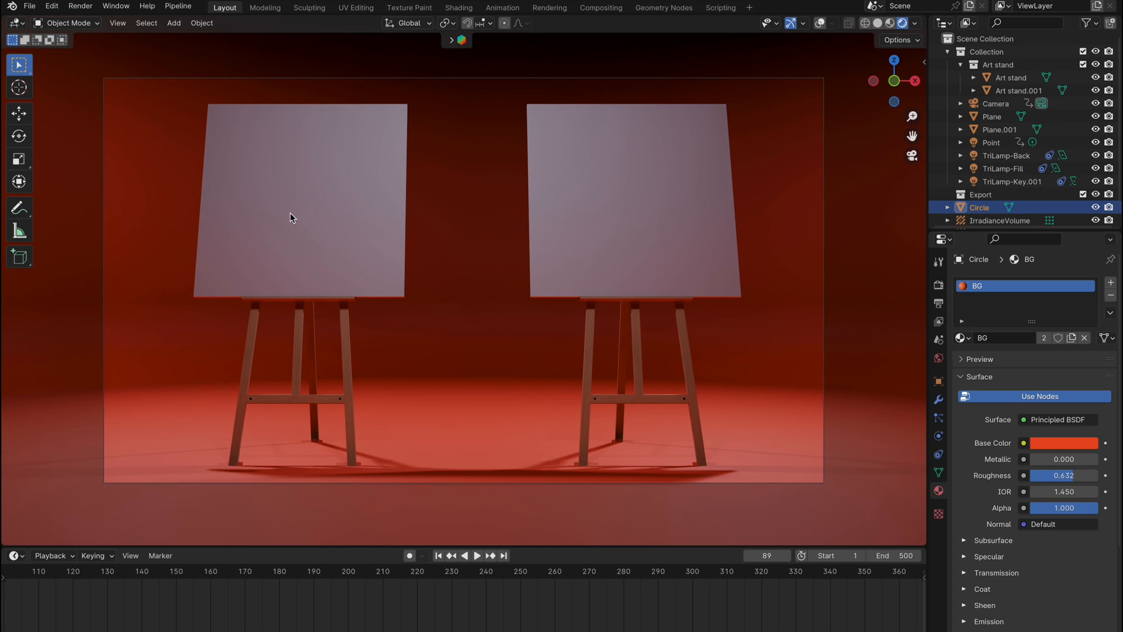
Select the left easel canvas and rename its material from Material to AztecPrint
left_click(992, 116)
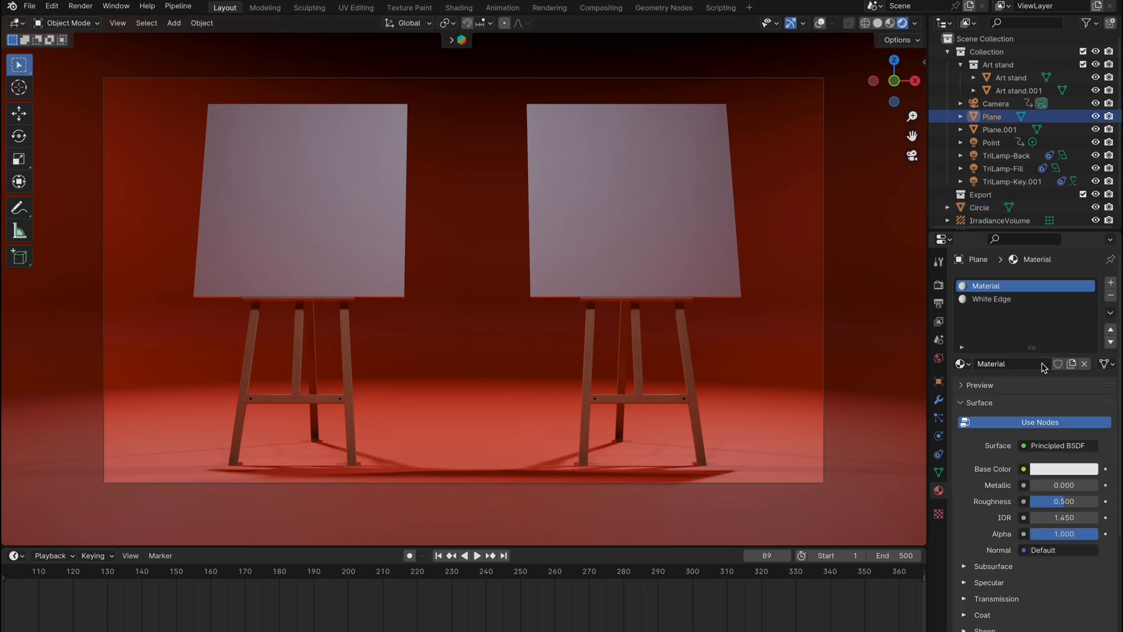
type("Aztec")
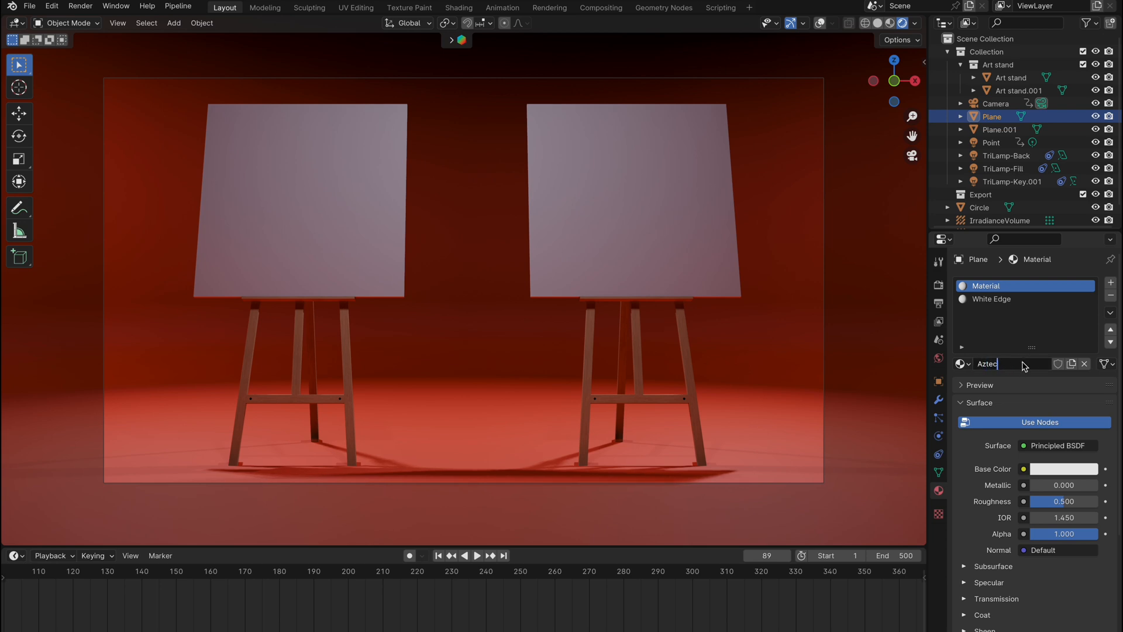
type("AztecPrint")
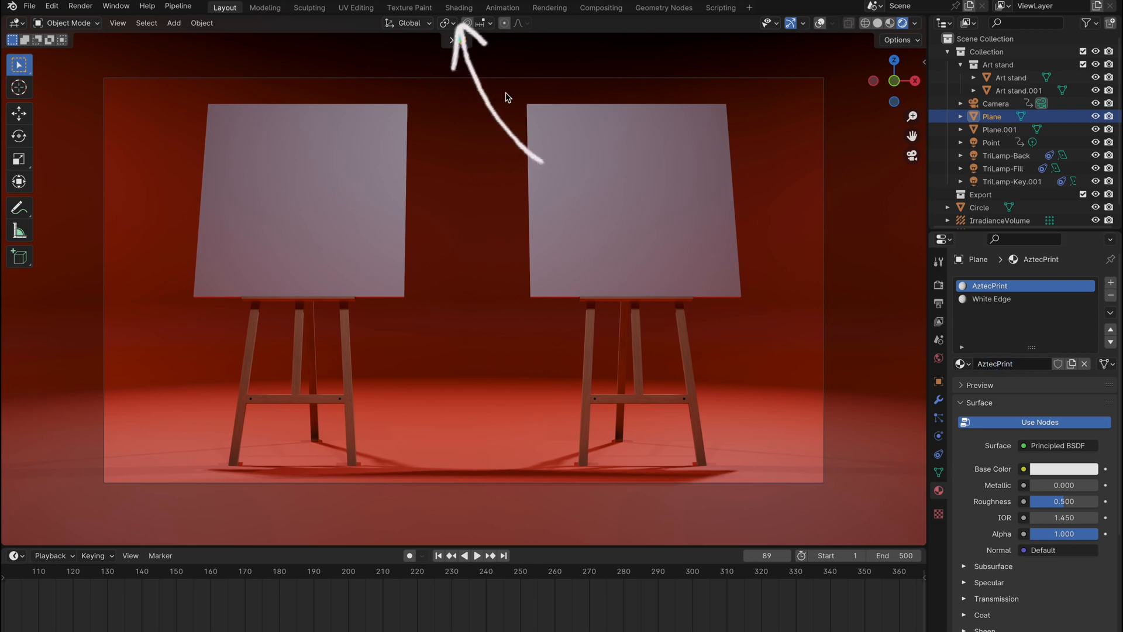
In the Shading workspace, add Aztec Base and Aztec Normal image textures with a Normal Map node into the BSDF
left_click(457, 7)
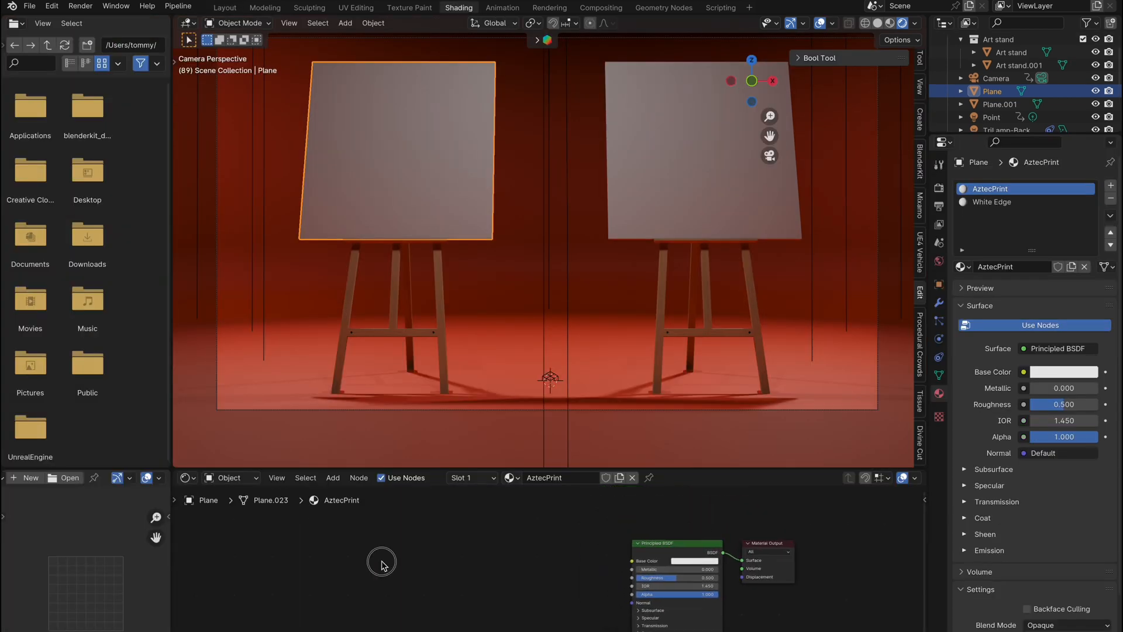
key("shift+a")
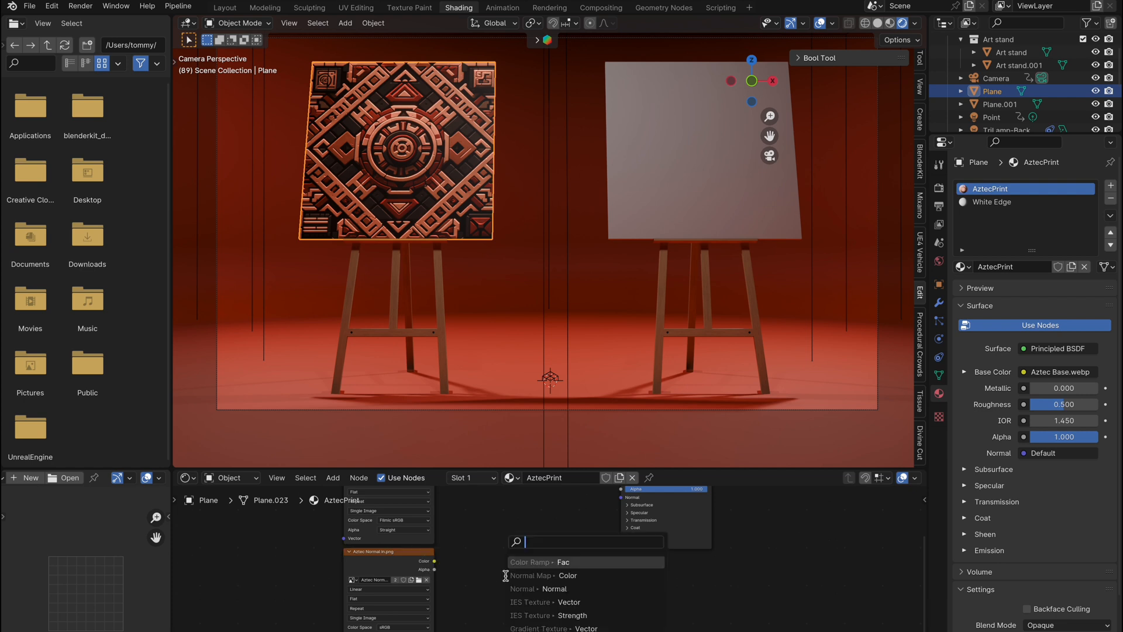
type("normal map")
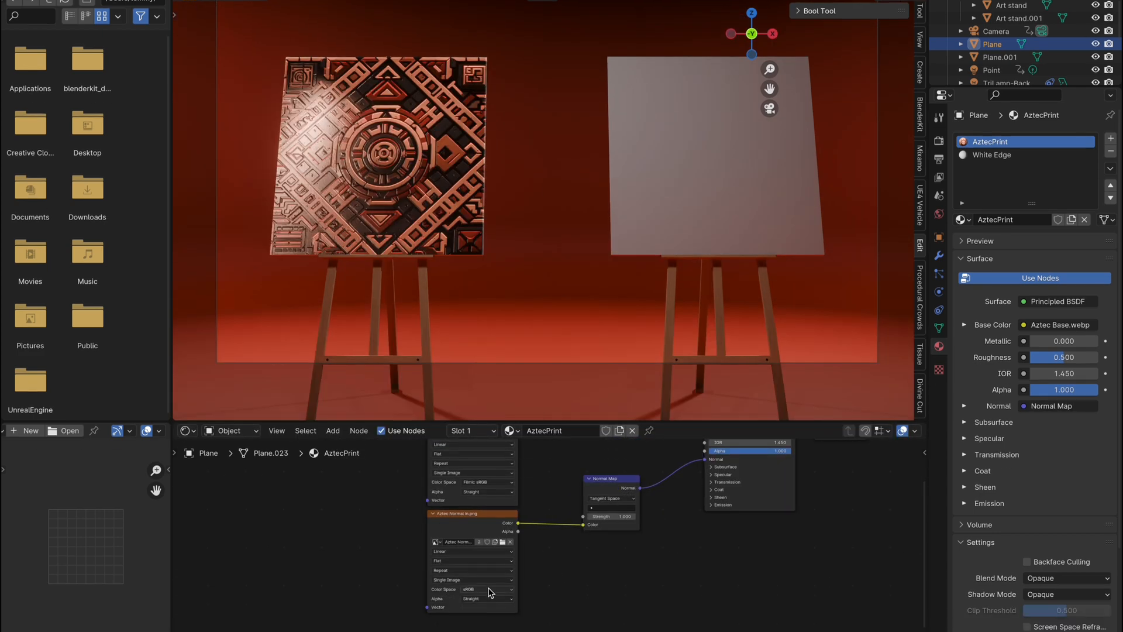
Feed the grayscale image into Roughness through a Color Ramp and drag its stops for contrast
left_click(472, 589)
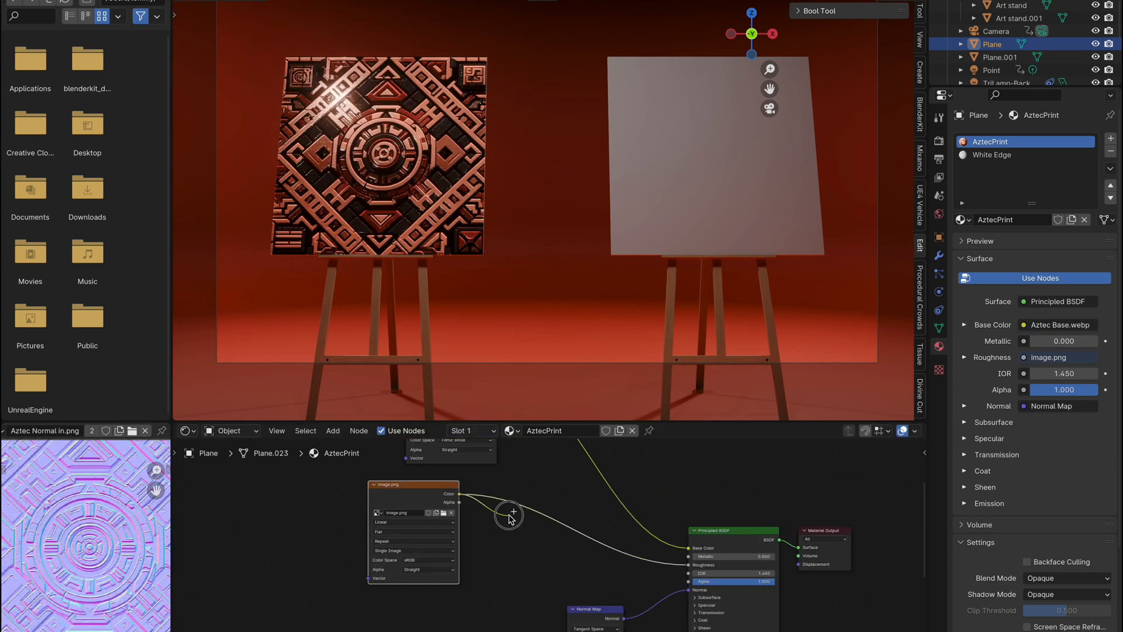
type("color rmap")
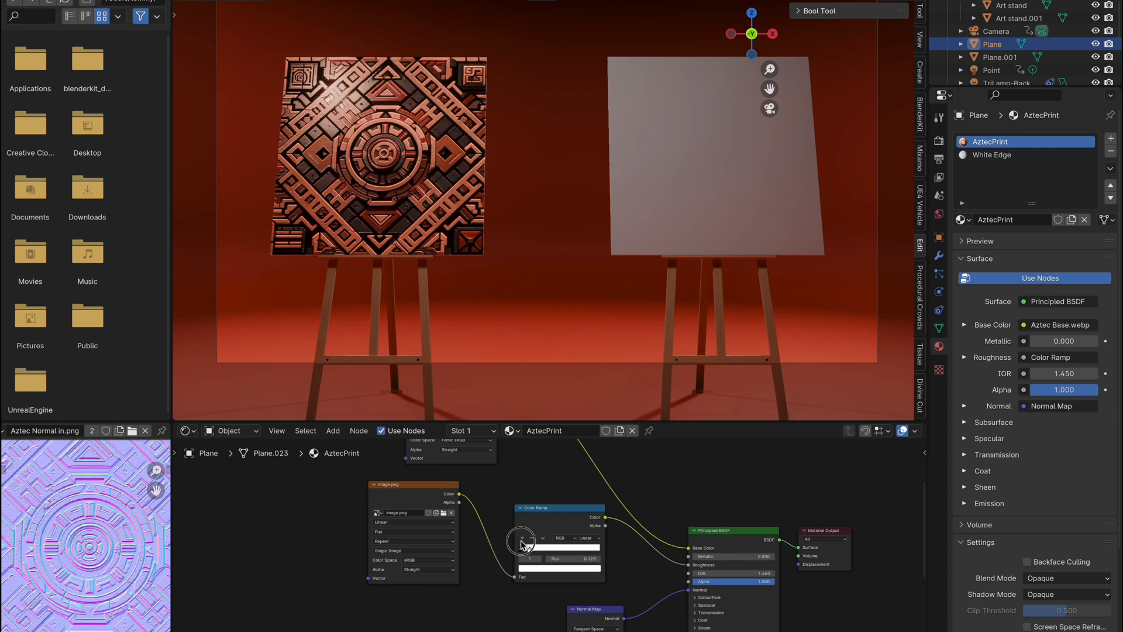
left_click_drag(522, 540, 598, 546)
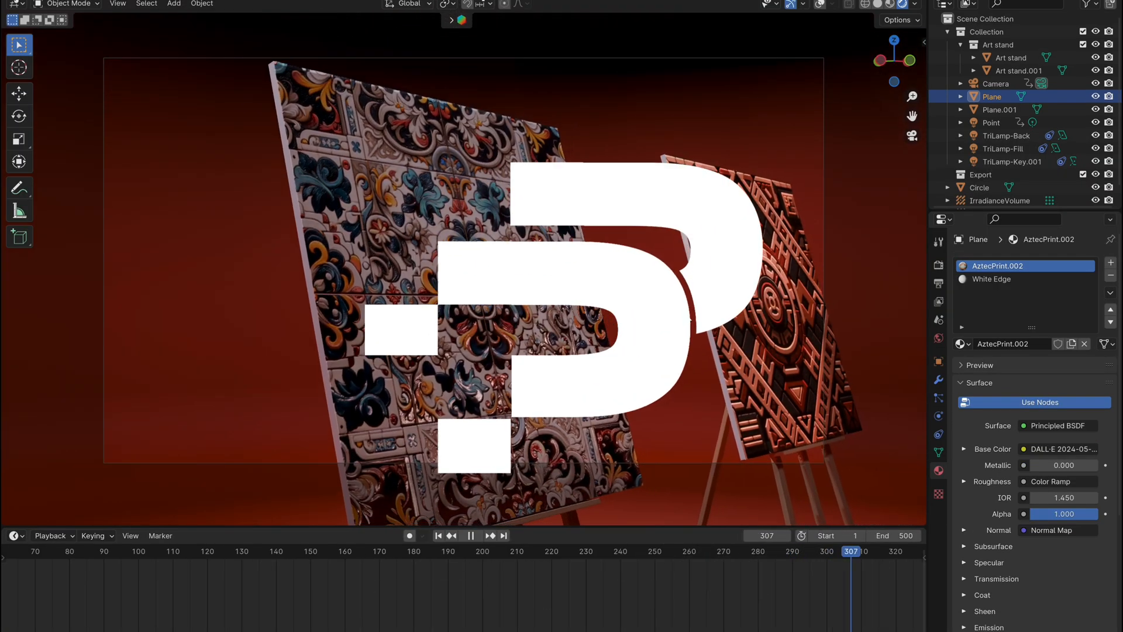
Pause the timeline playback after the easels turn to show the floral tile print
left_click(477, 535)
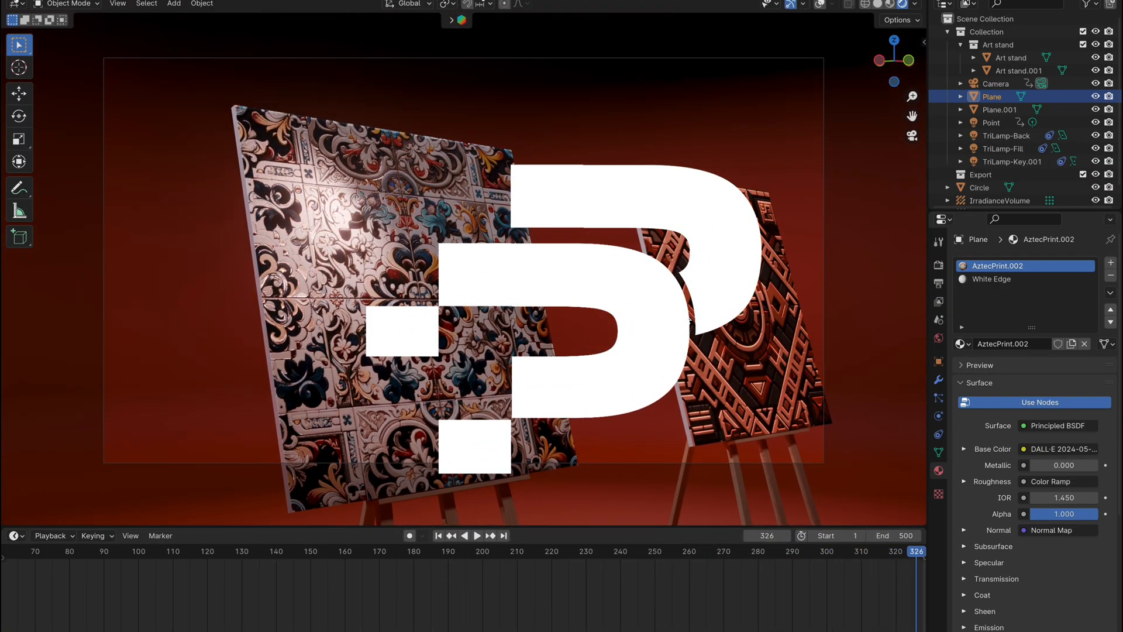